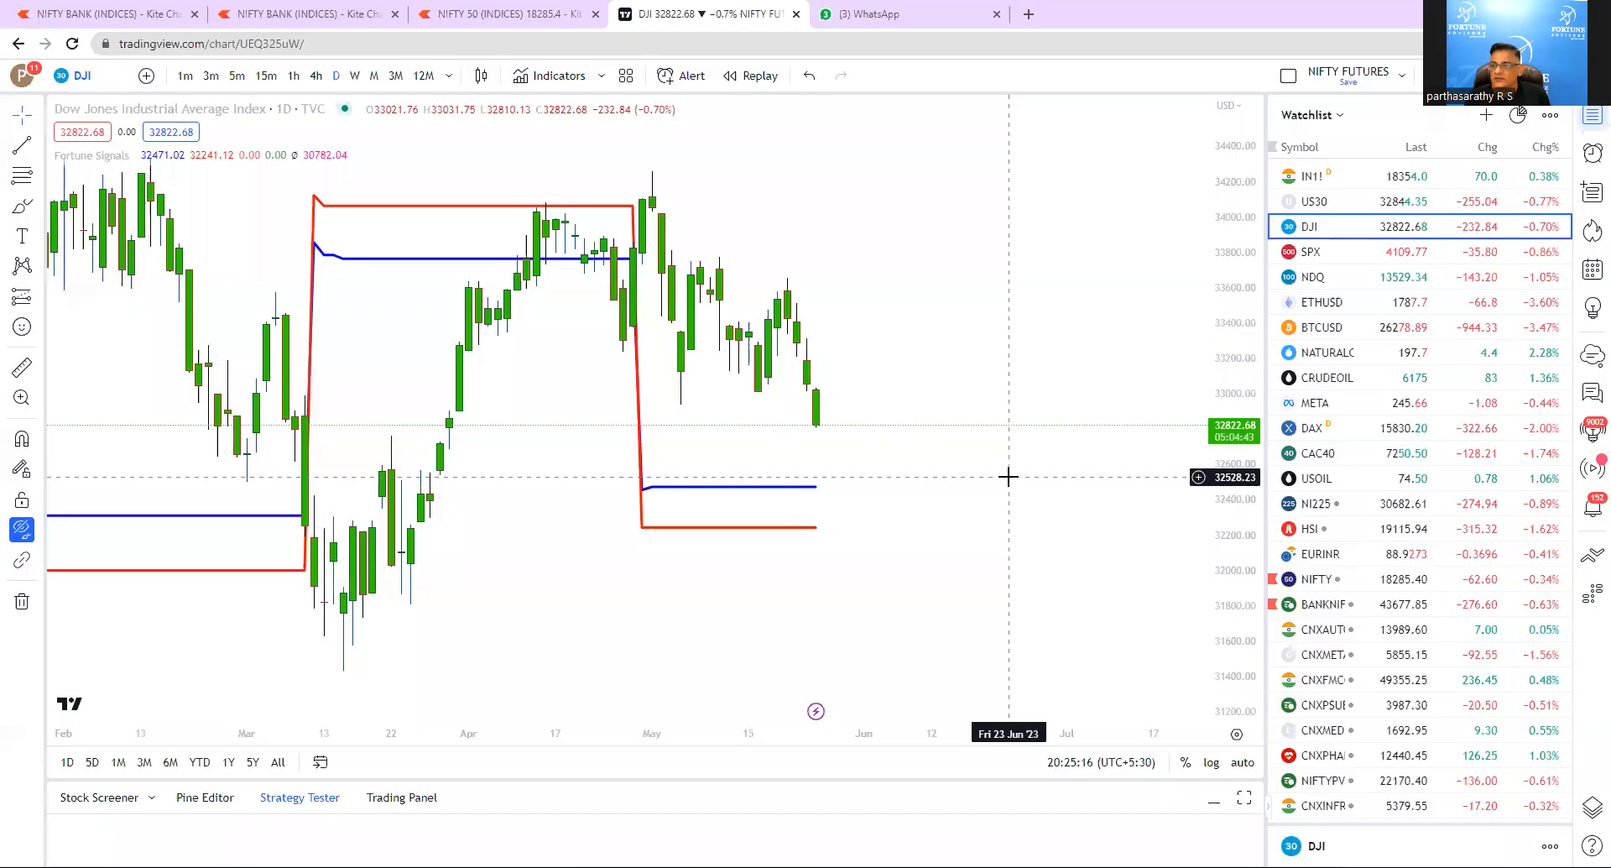
mouse_move(642, 216)
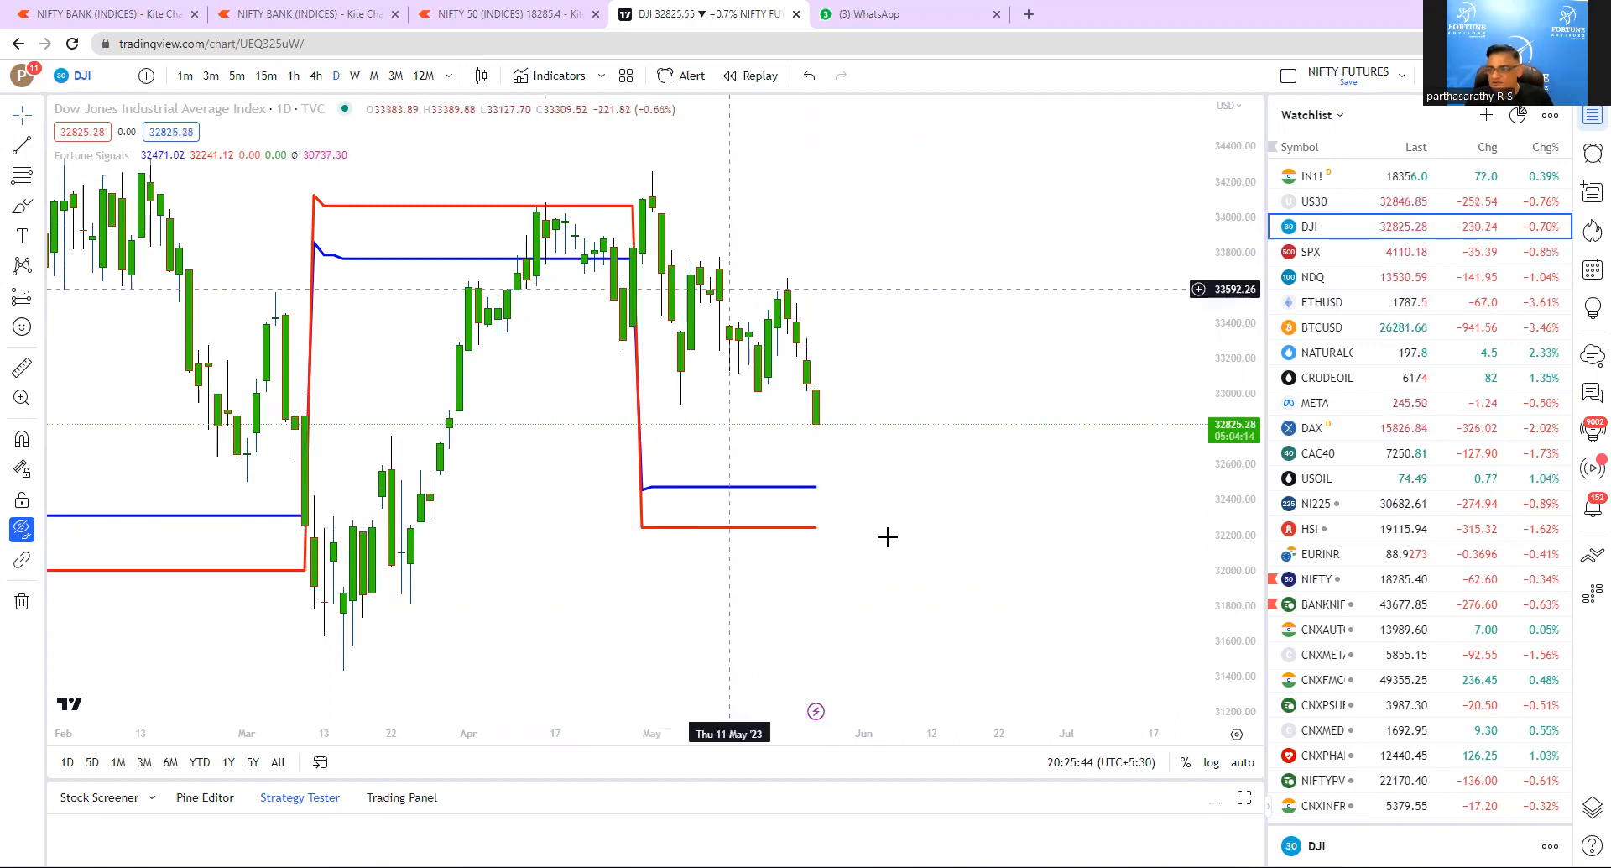
mouse_move(1010, 315)
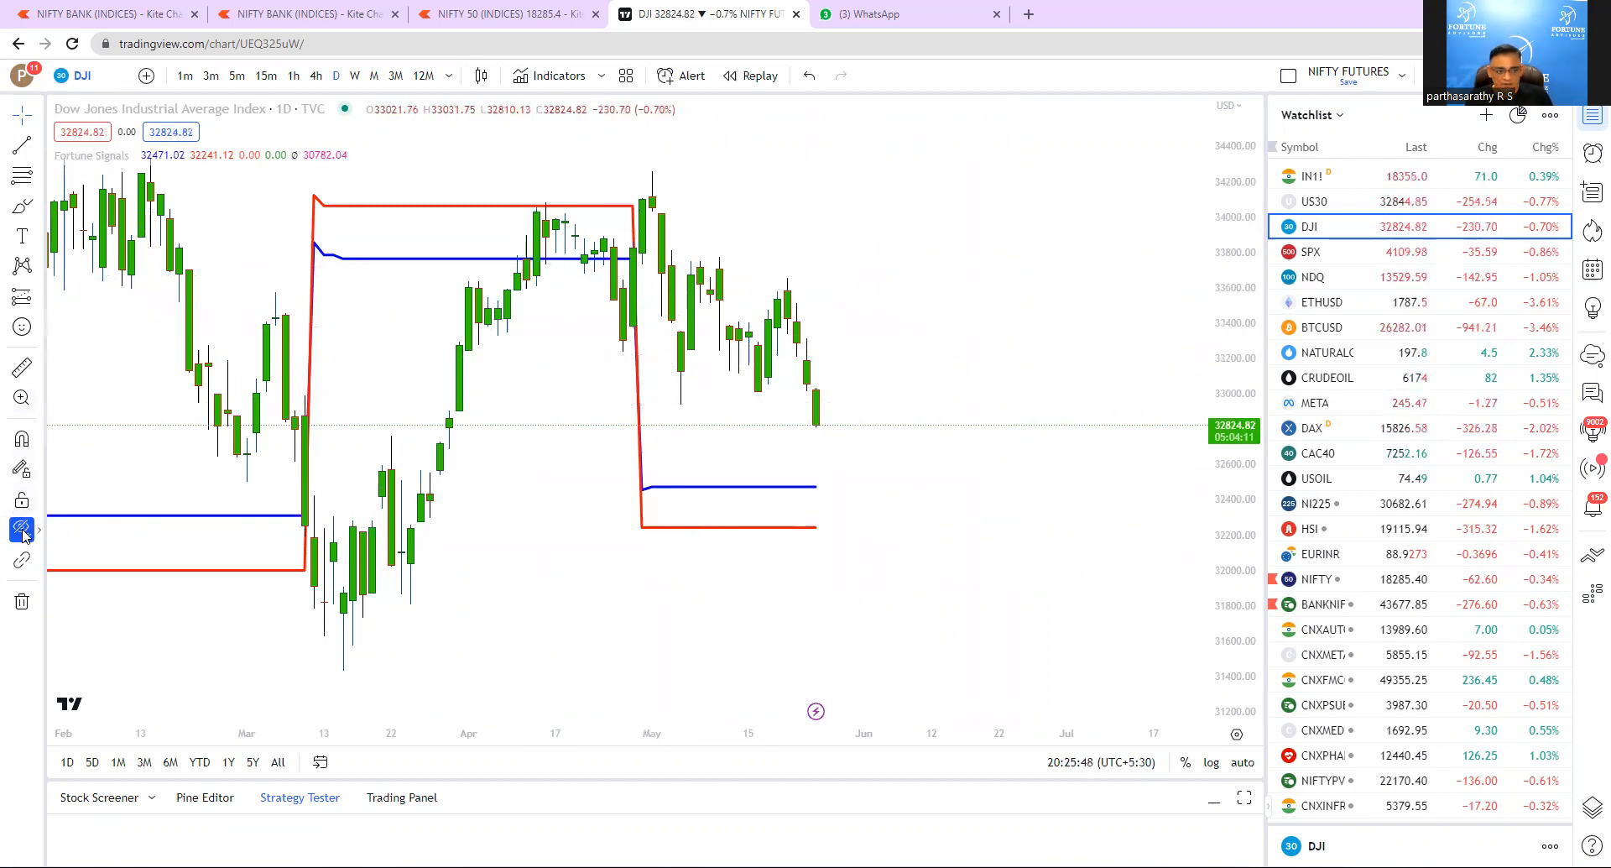
Reveal the saved price levels, trendlines and date markers on the Dow Jones daily chart
left_click(21, 528)
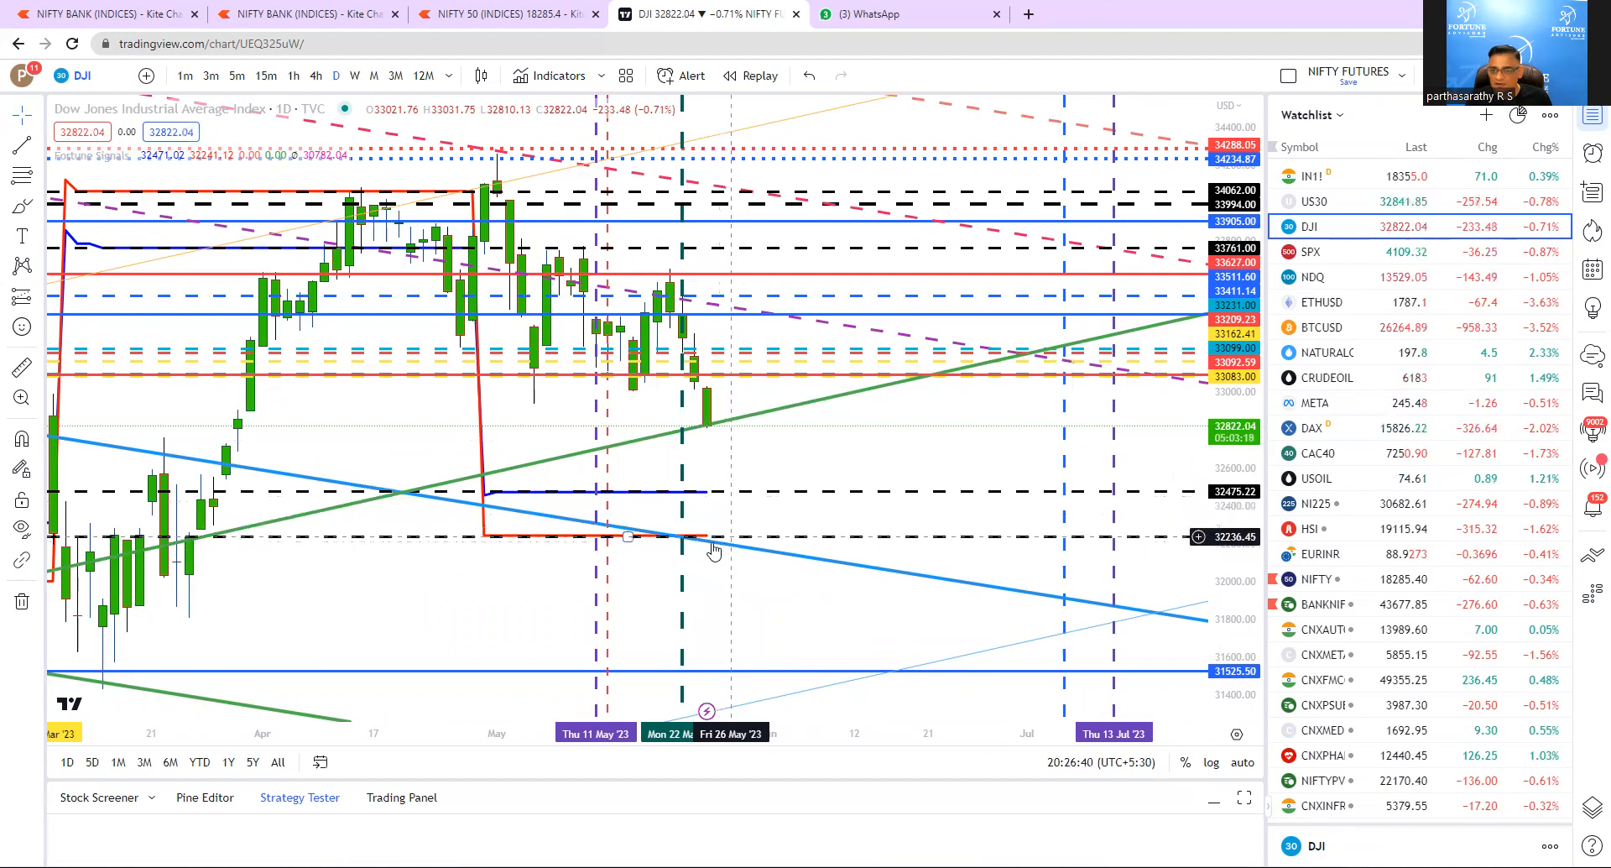
mouse_move(313, 484)
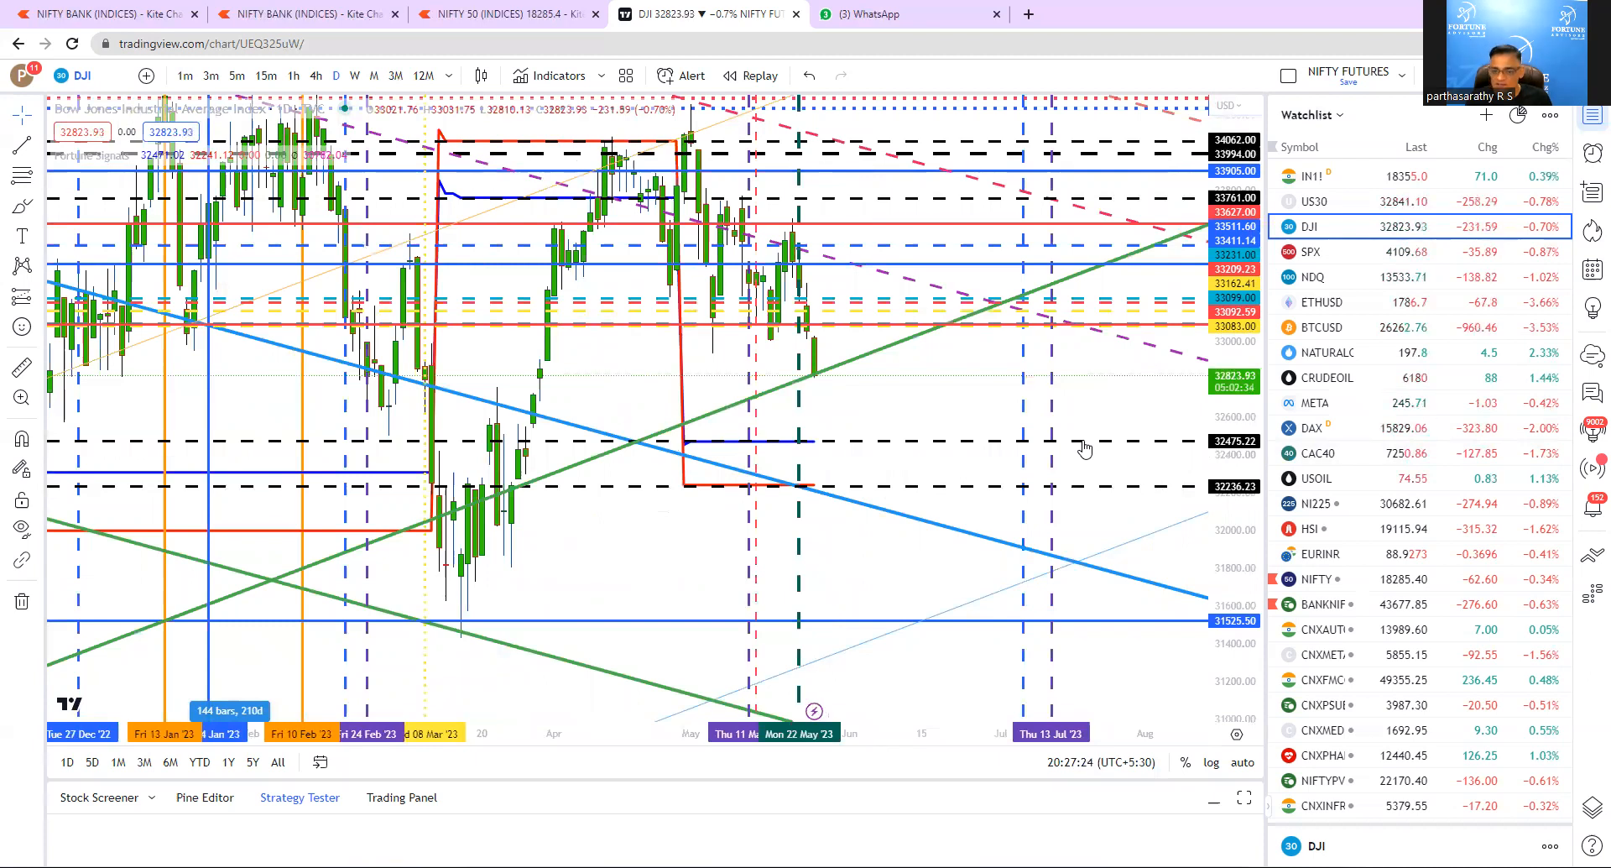
mouse_move(1026, 433)
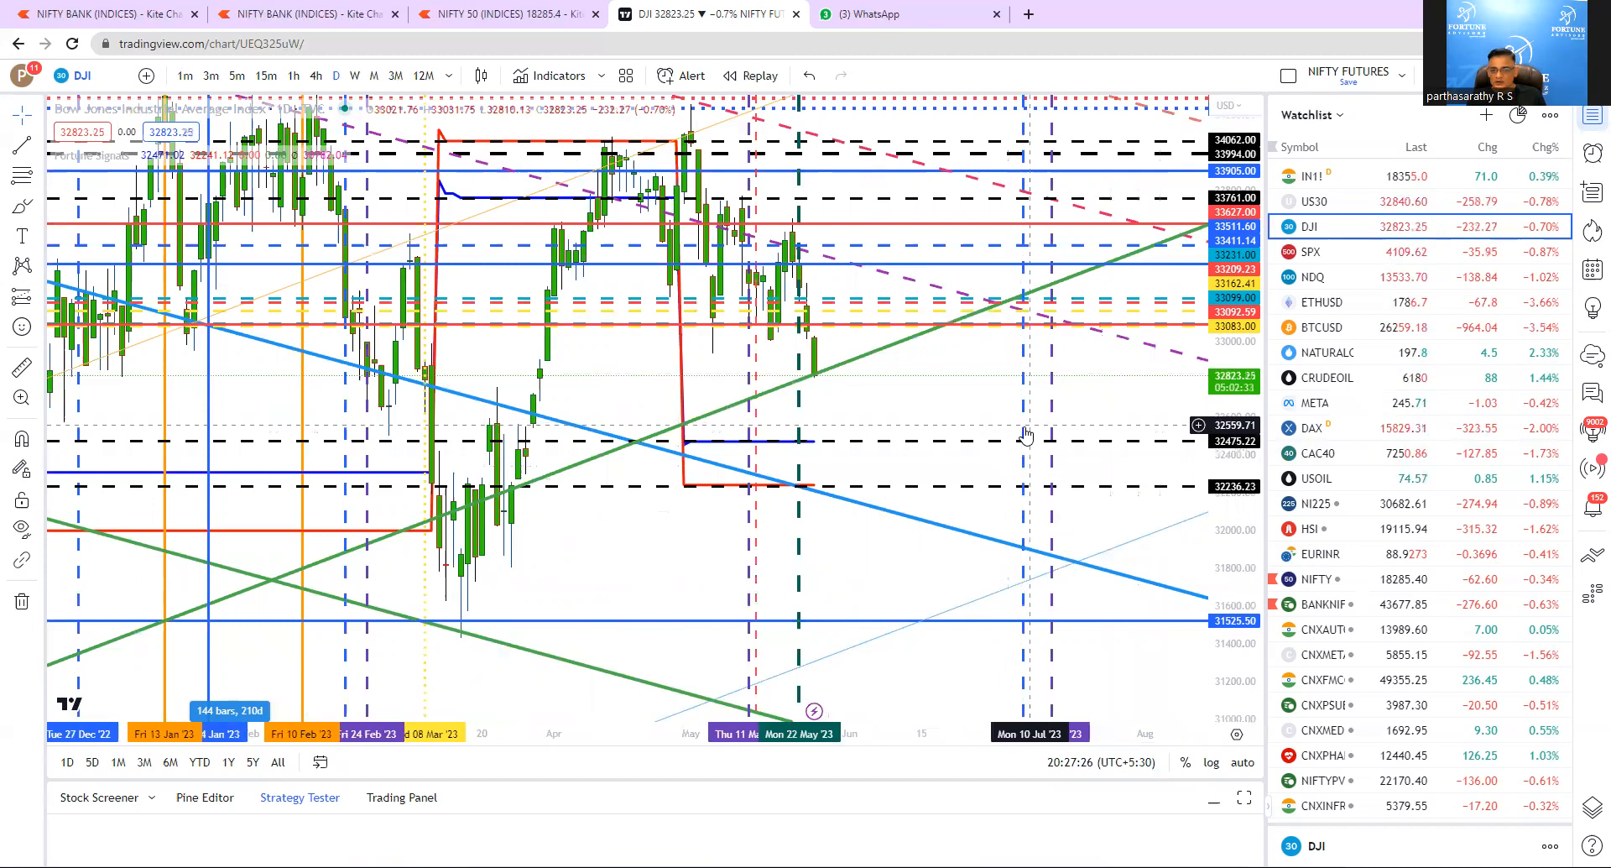
mouse_move(1060, 423)
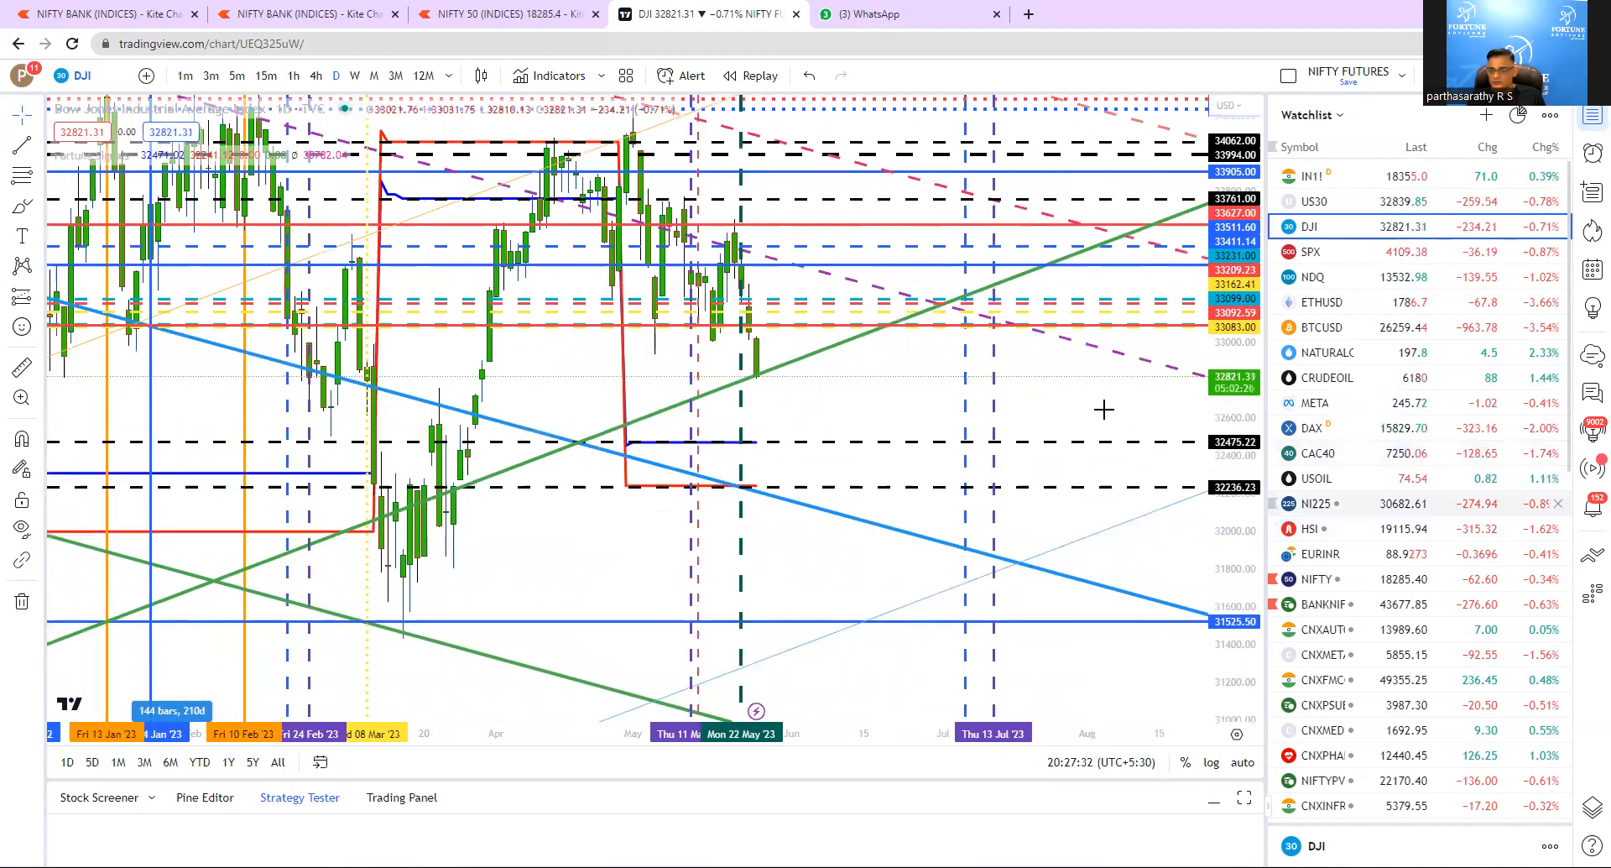
Switch to the Nikkei 225 (NI225) daily chart from the watchlist
left_click(1316, 504)
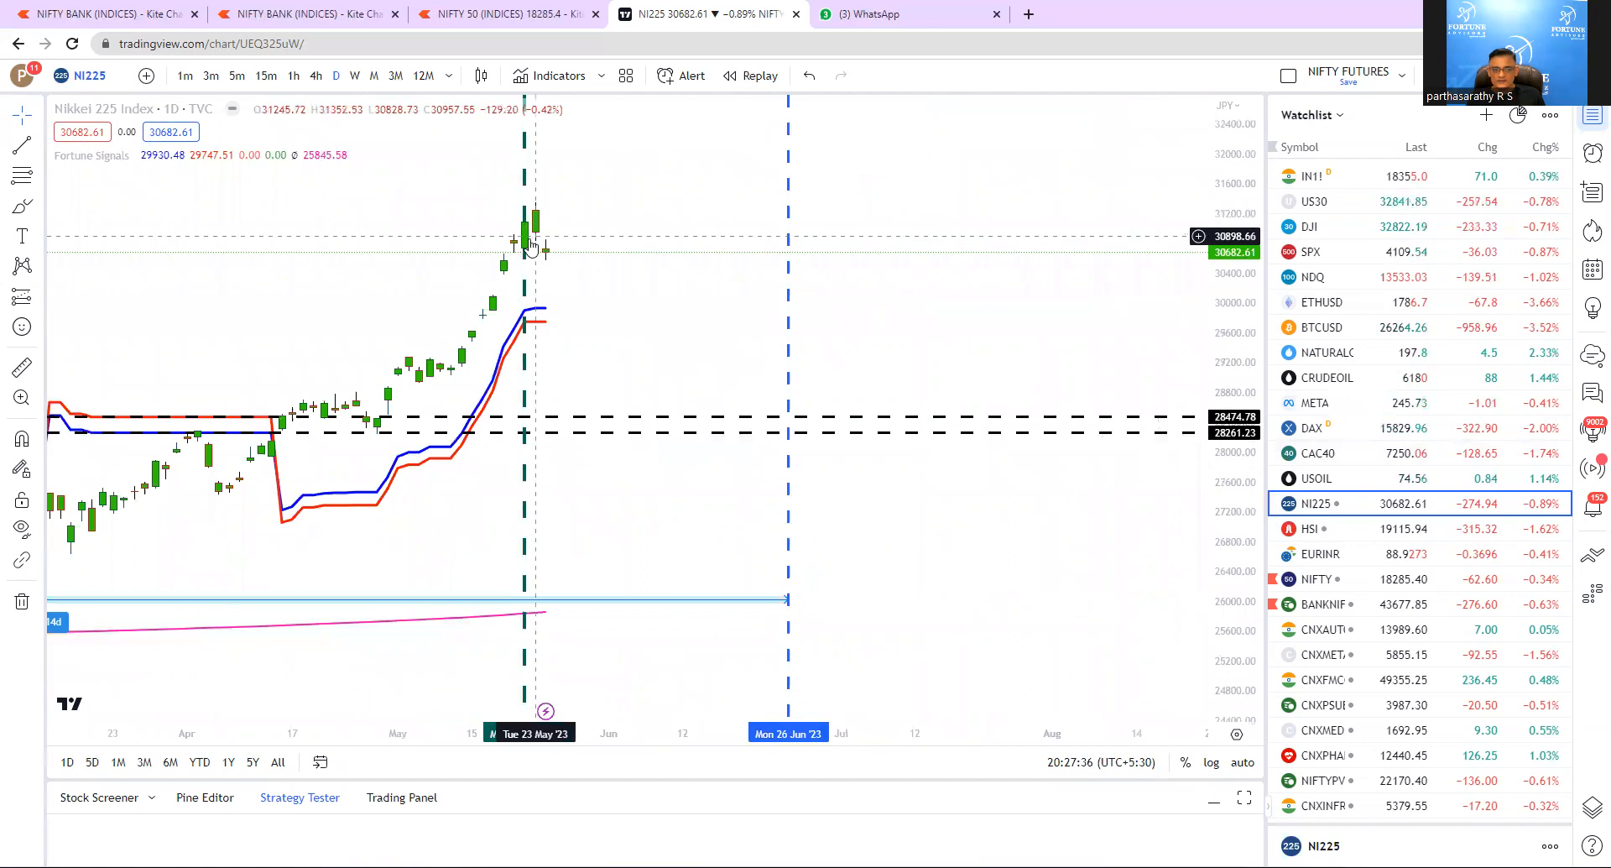
mouse_move(525, 237)
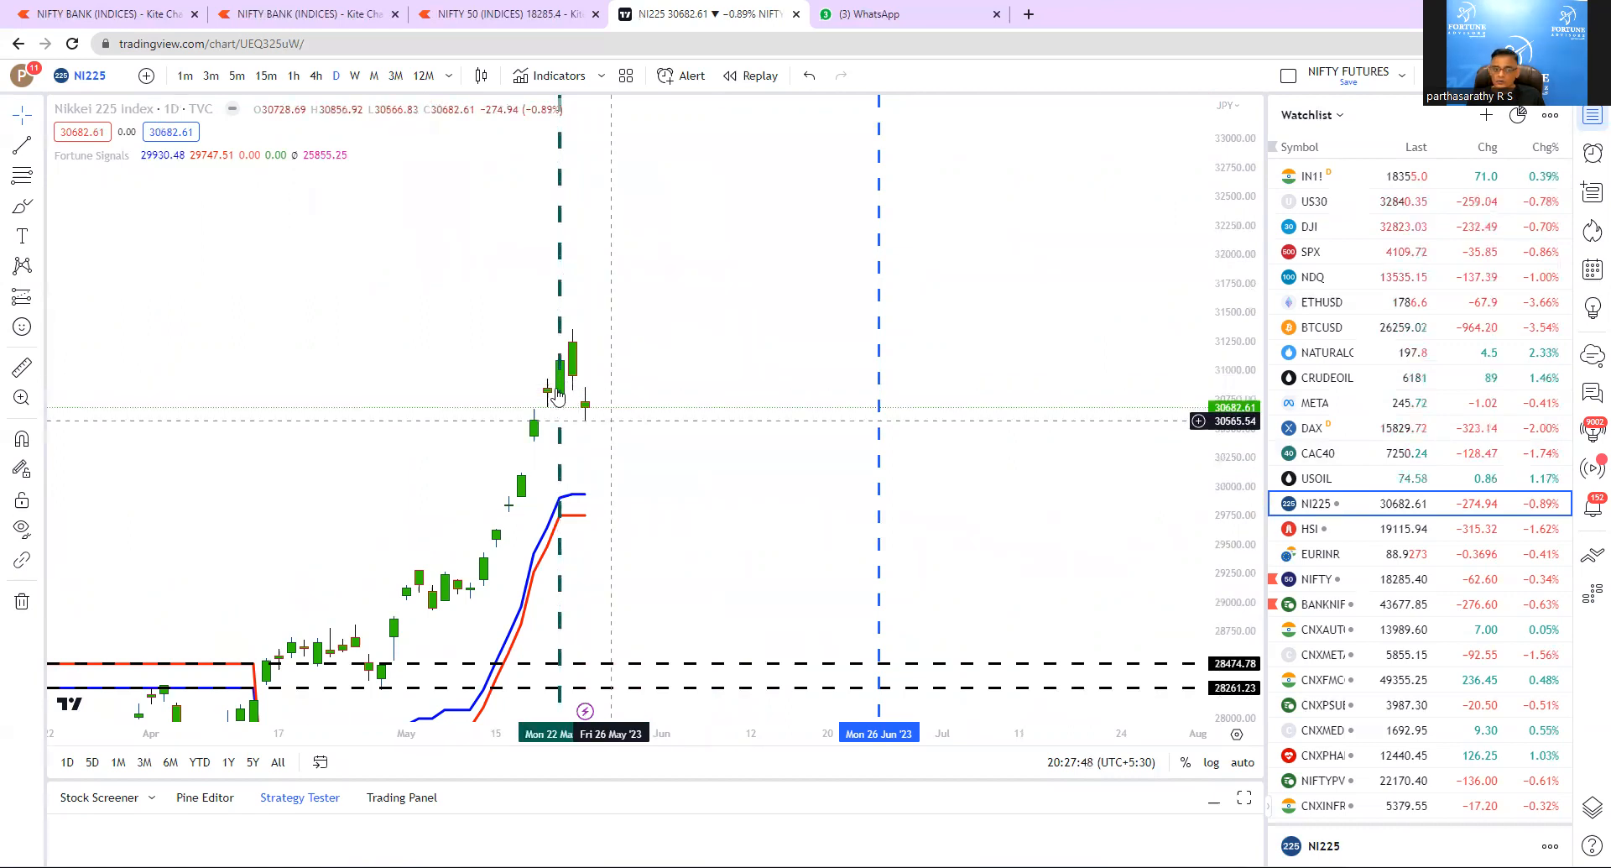
mouse_move(585, 415)
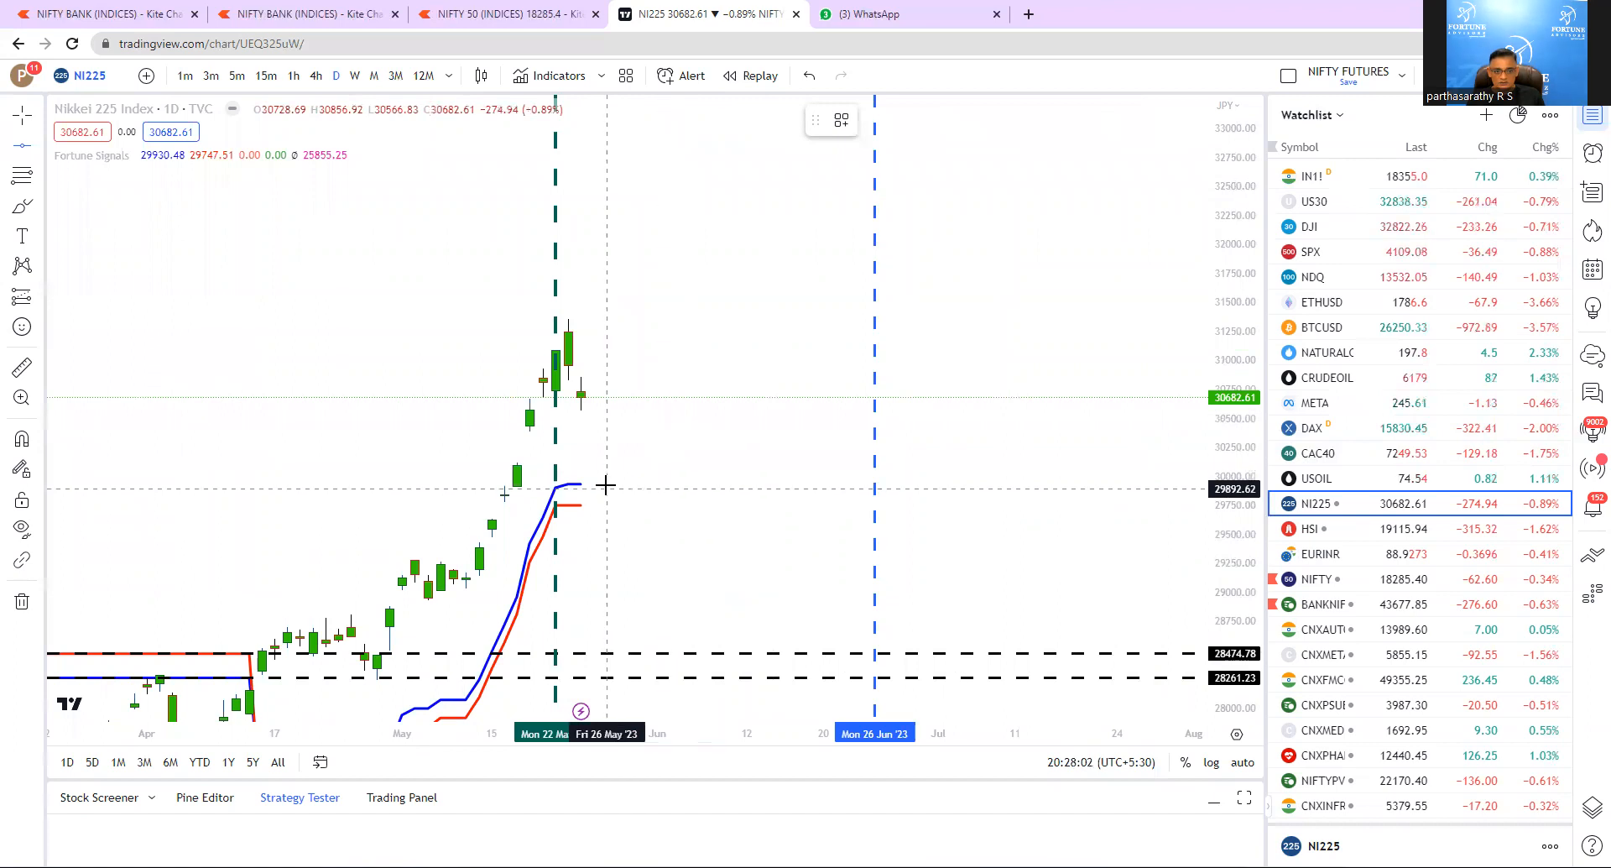
Place a red dotted target level at the Nikkei signal line near 29,936 and 29,748
left_click(606, 485)
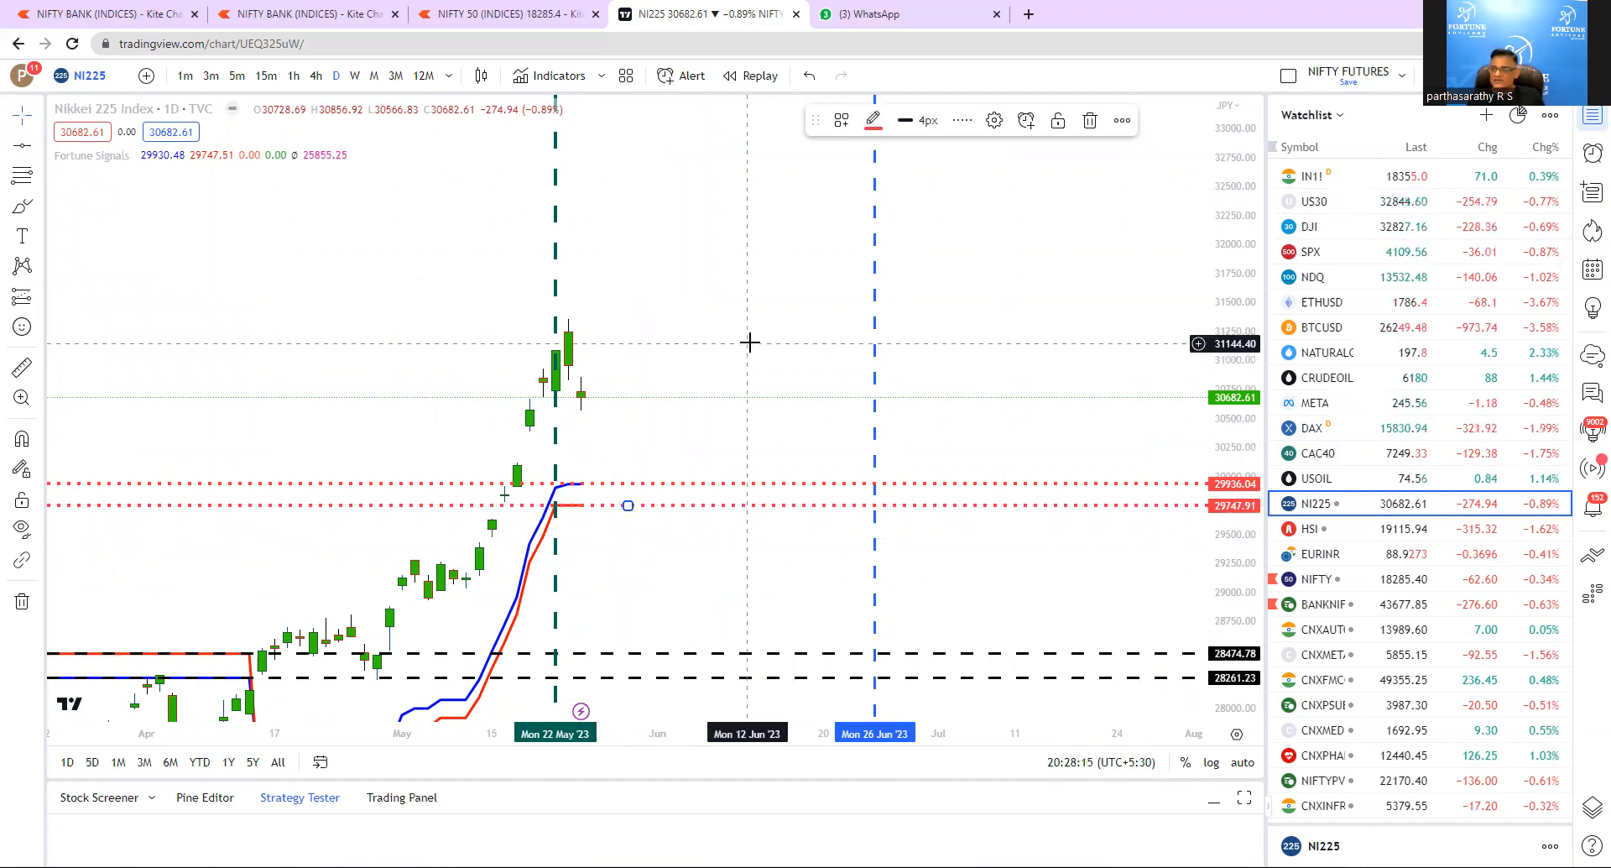
mouse_move(1038, 306)
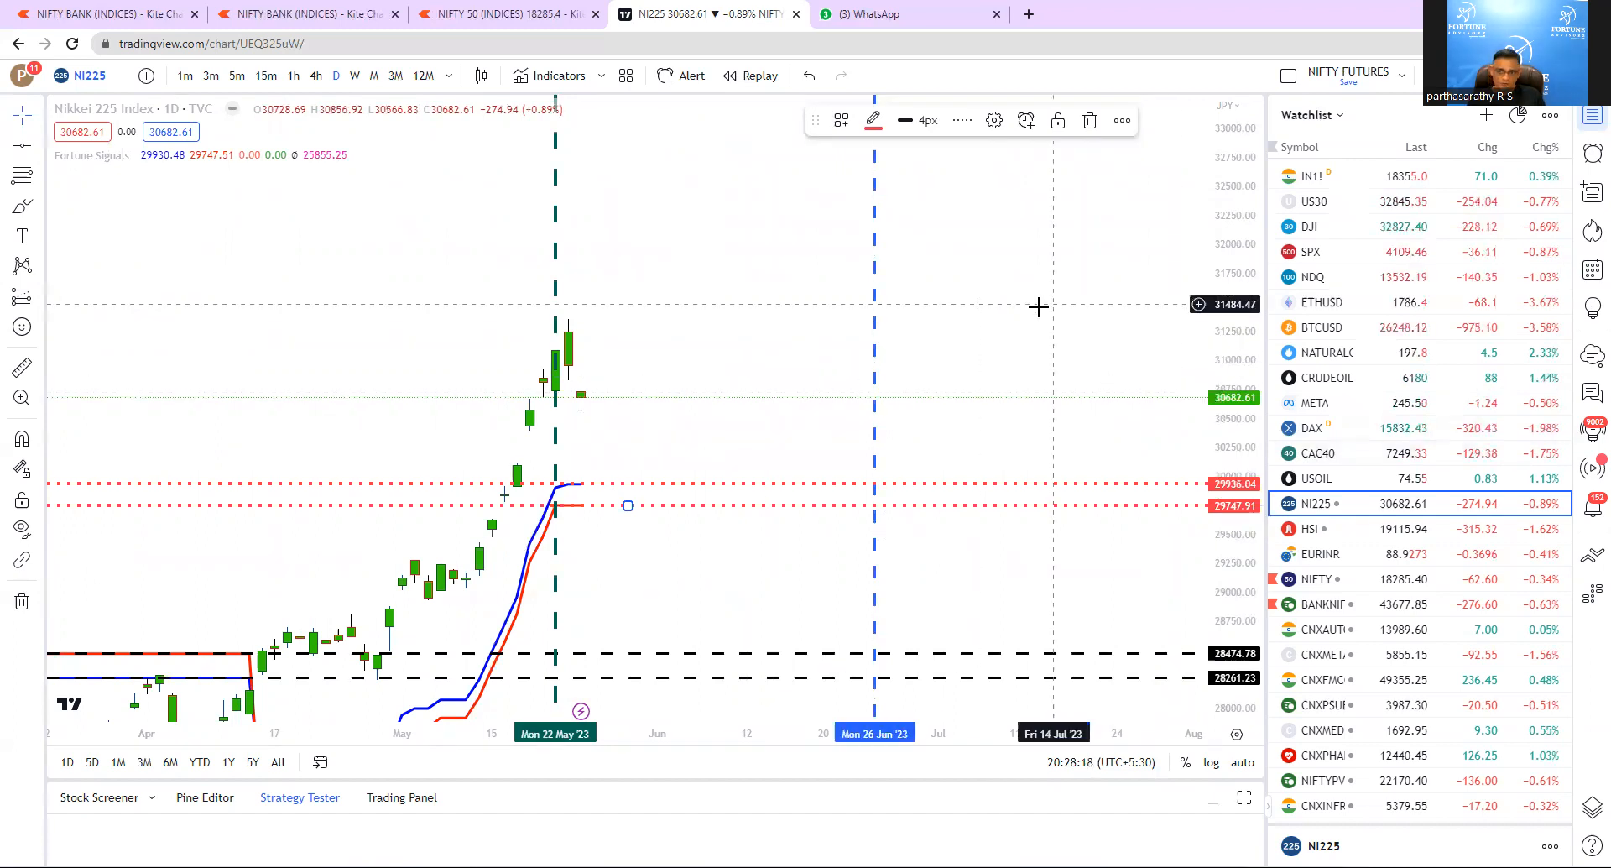
mouse_move(978, 368)
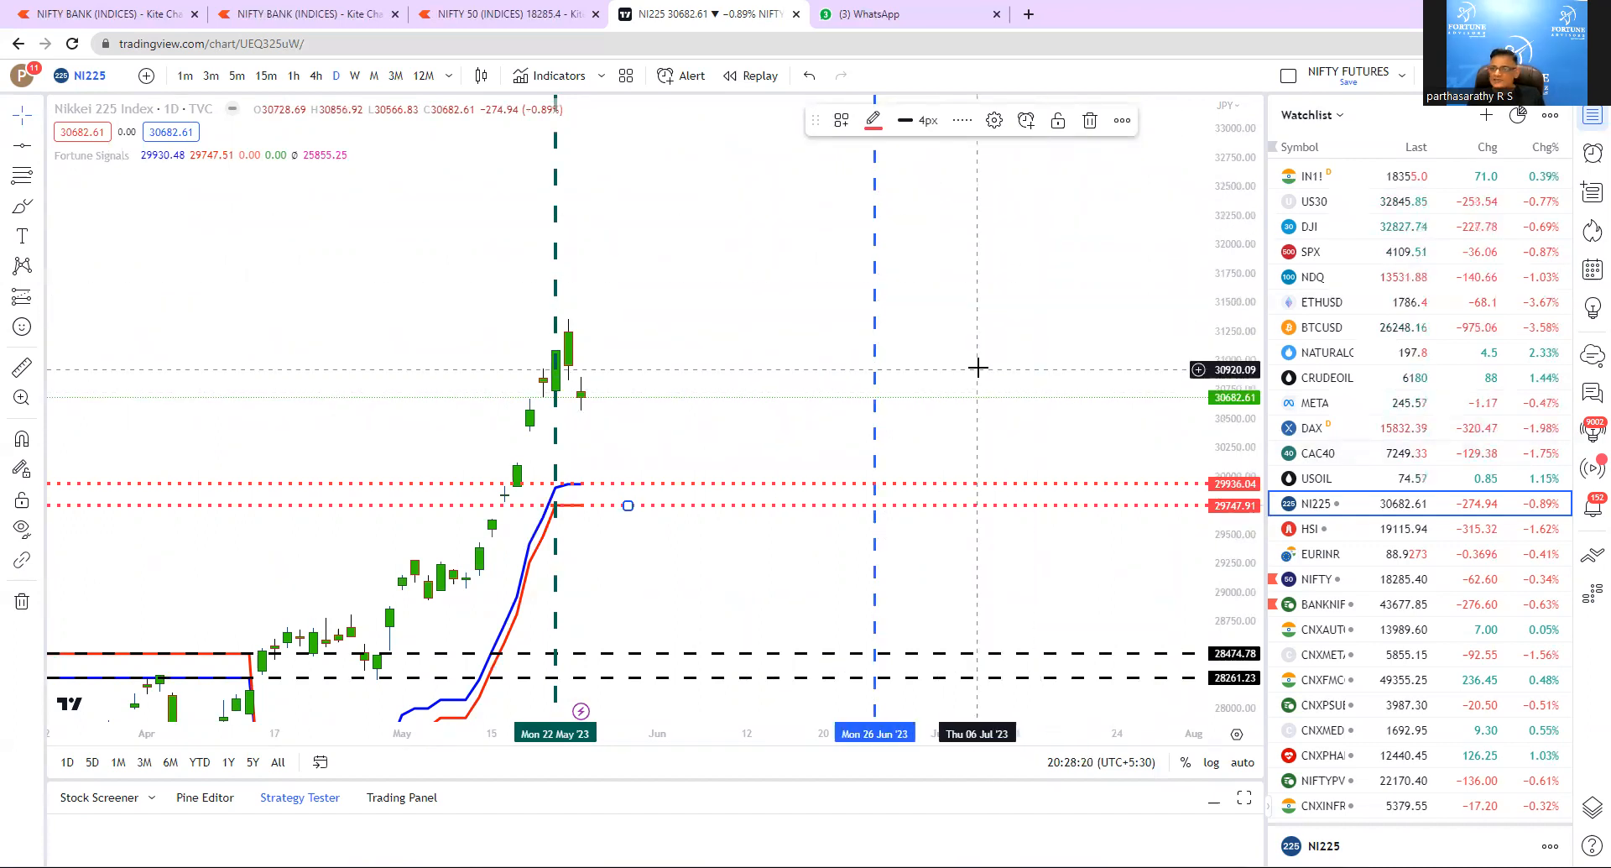